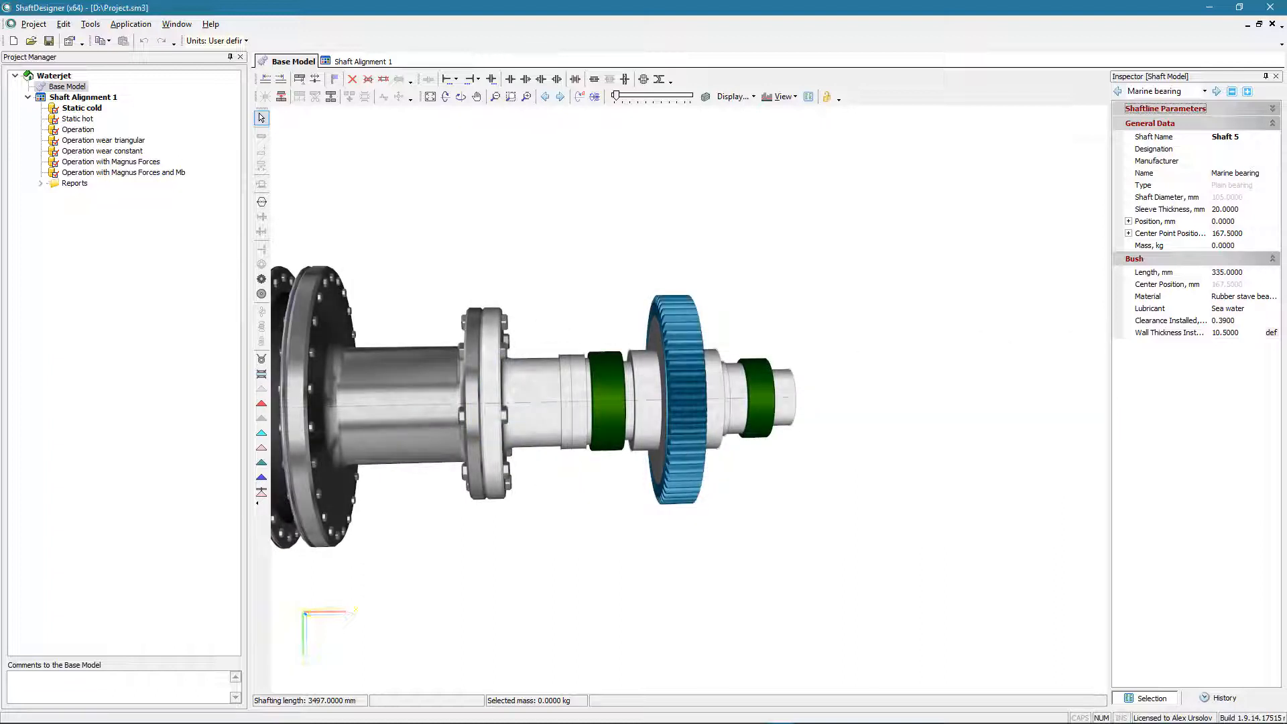
Show the Static cold state of Shaft Alignment 1 in the Project Manager.
click(361, 61)
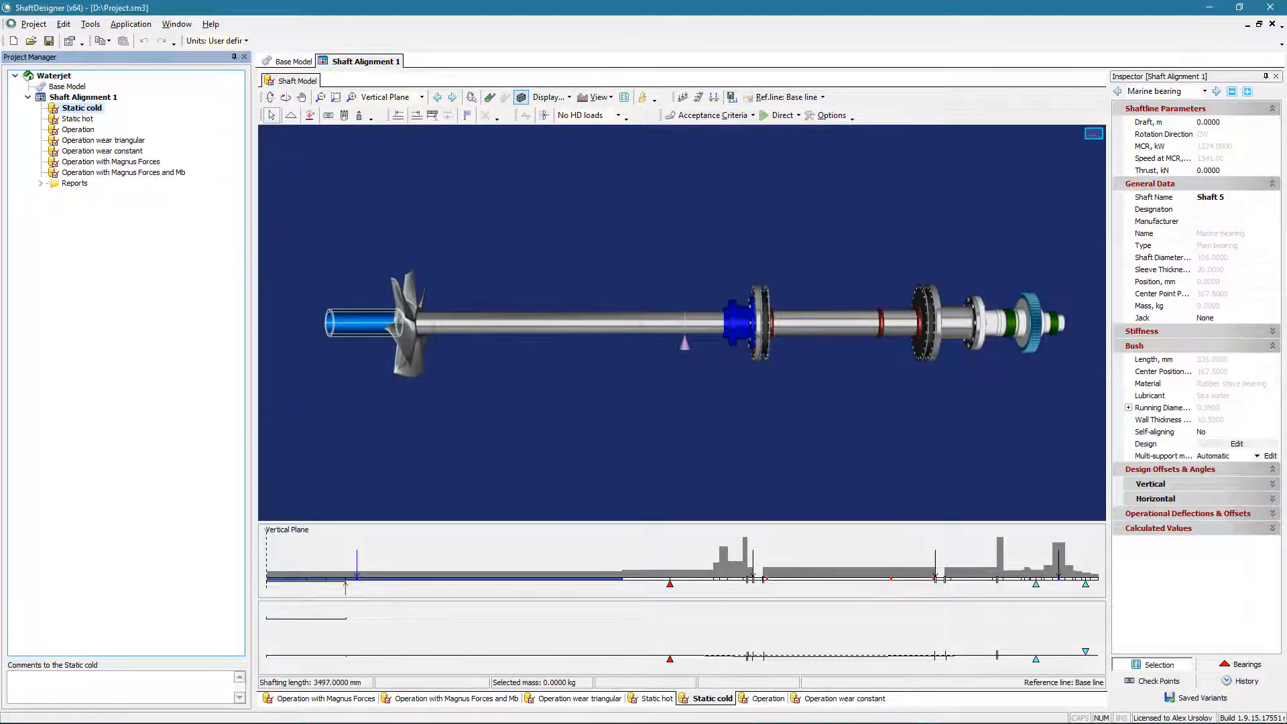
click(365, 61)
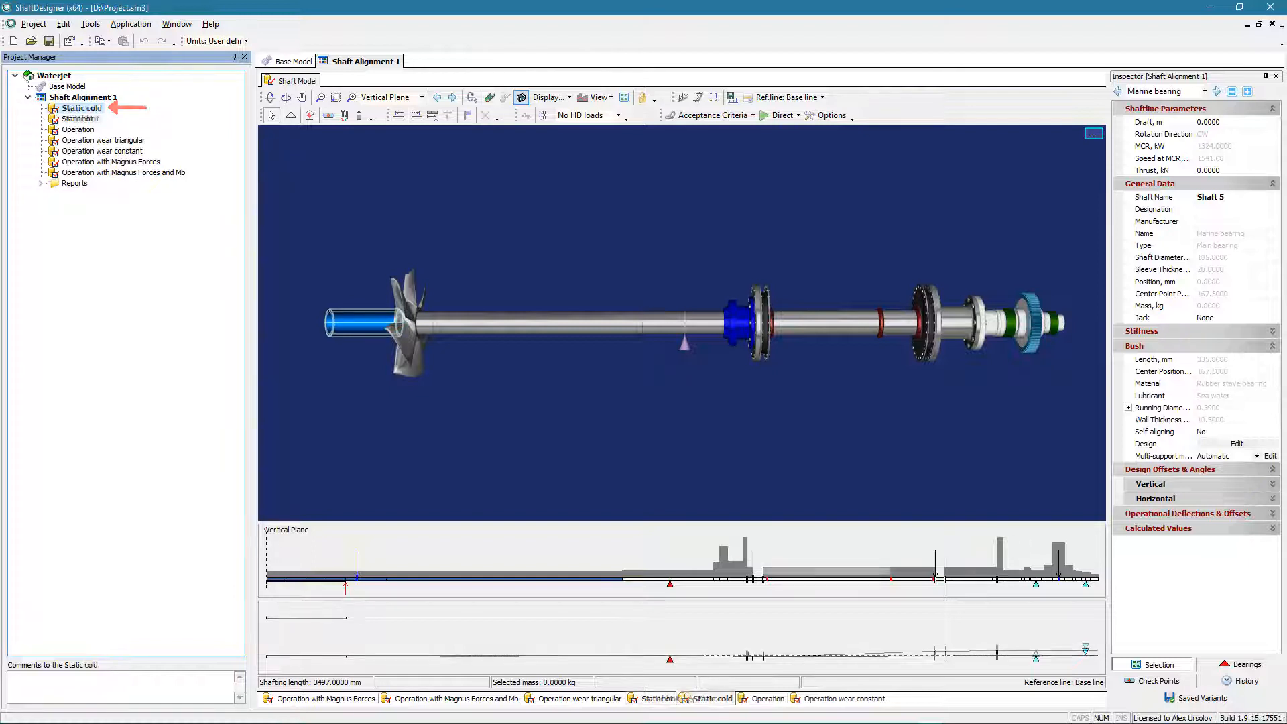
click(80, 118)
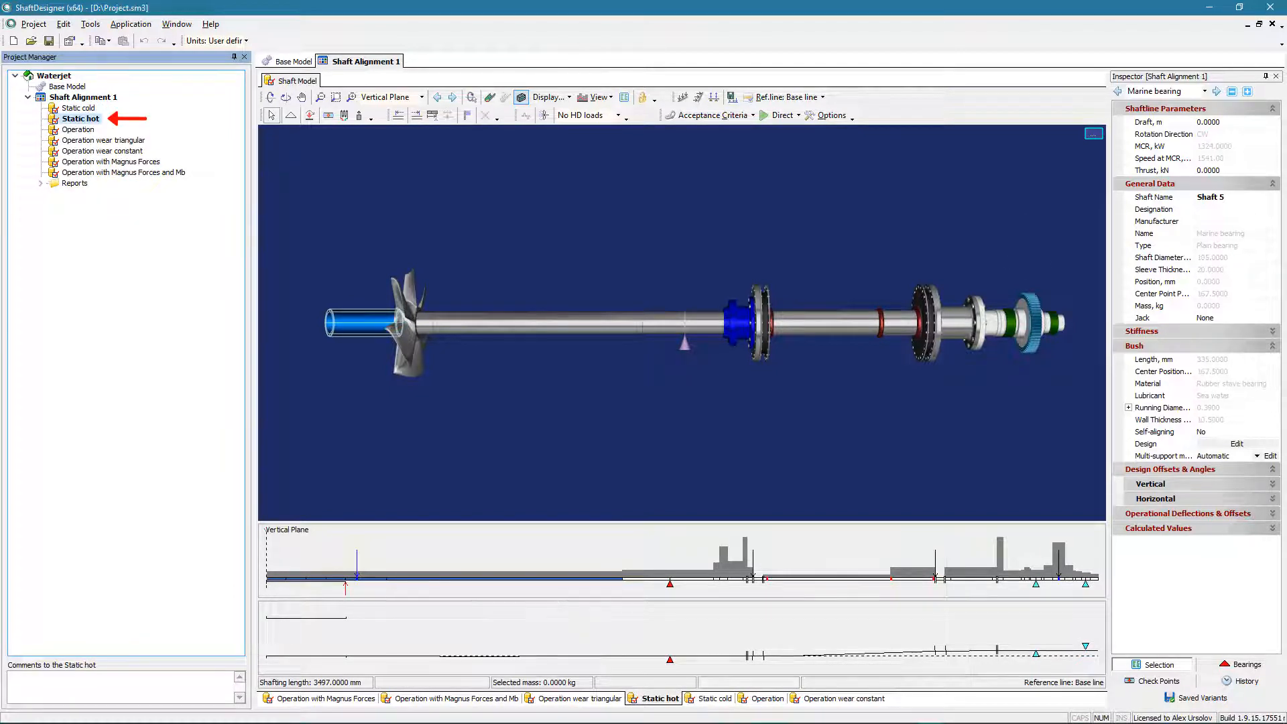
click(77, 129)
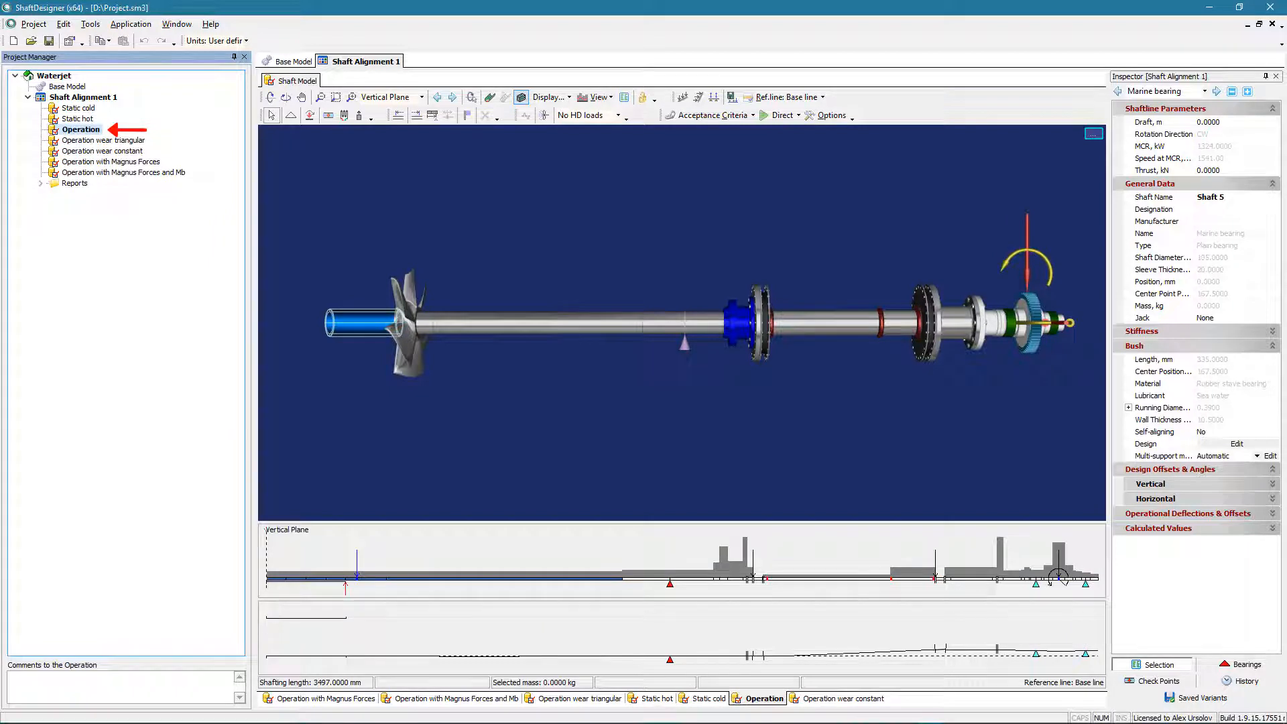
click(109, 150)
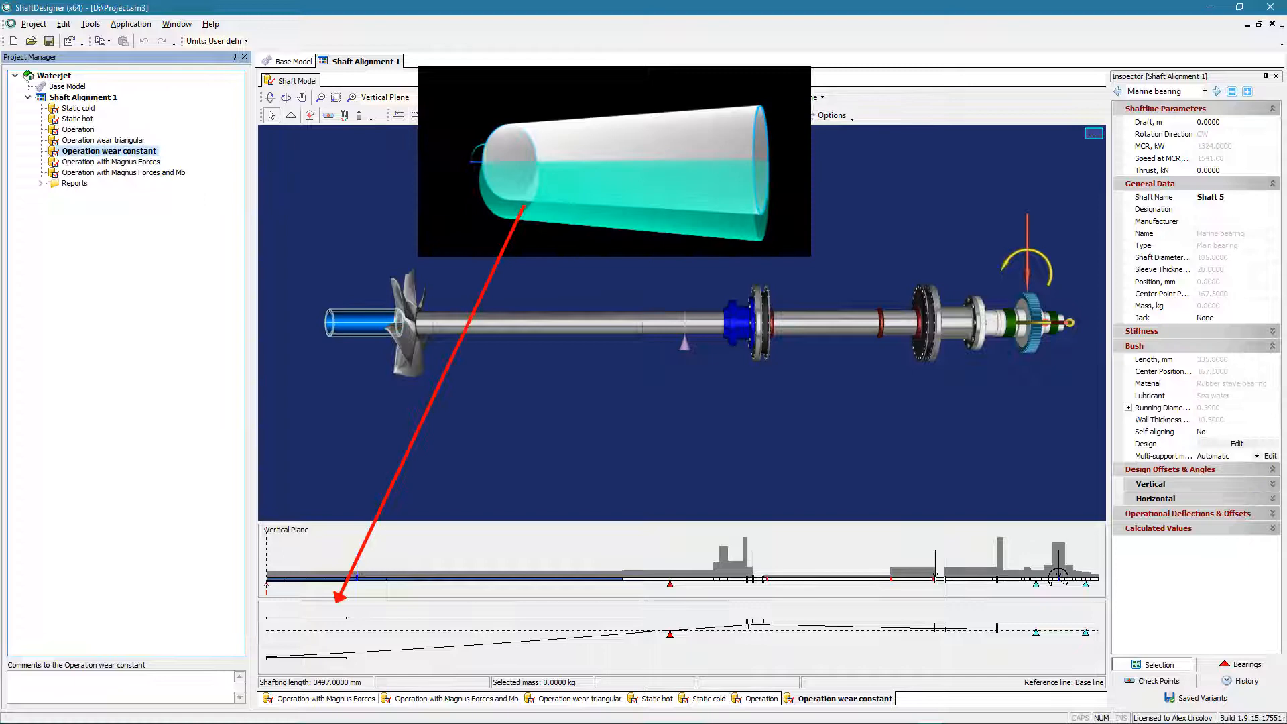
click(110, 140)
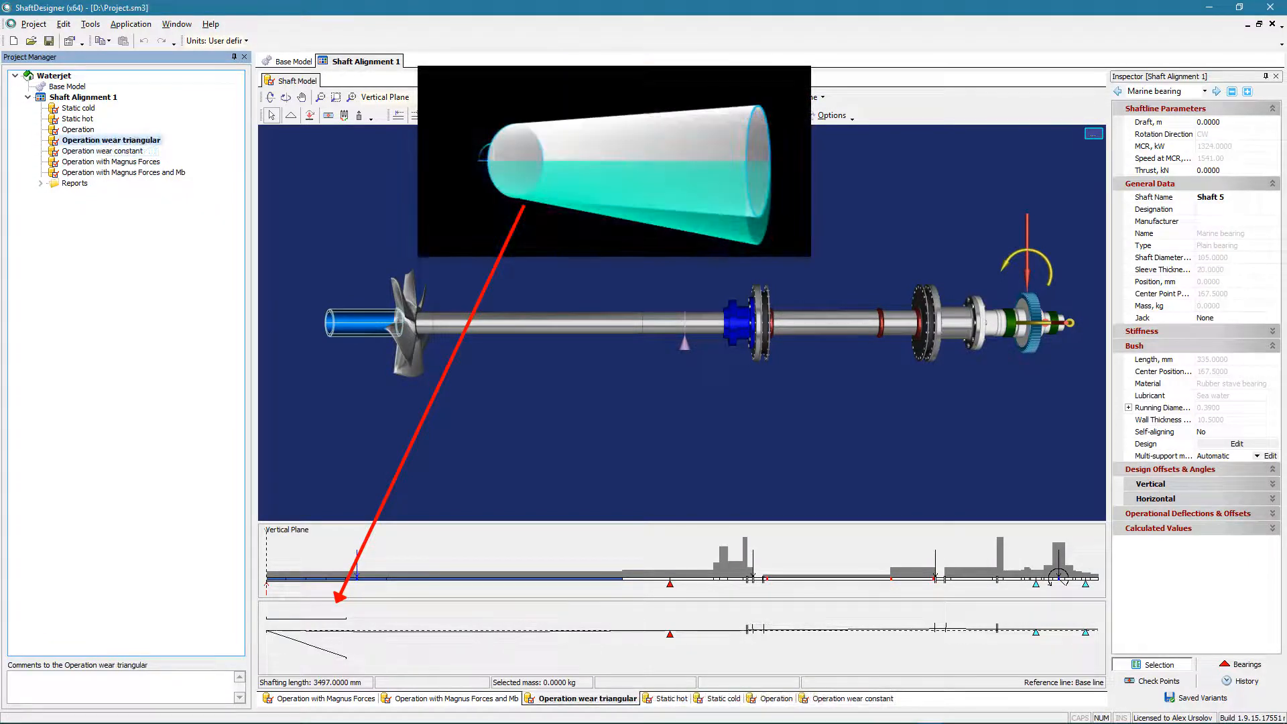
click(110, 161)
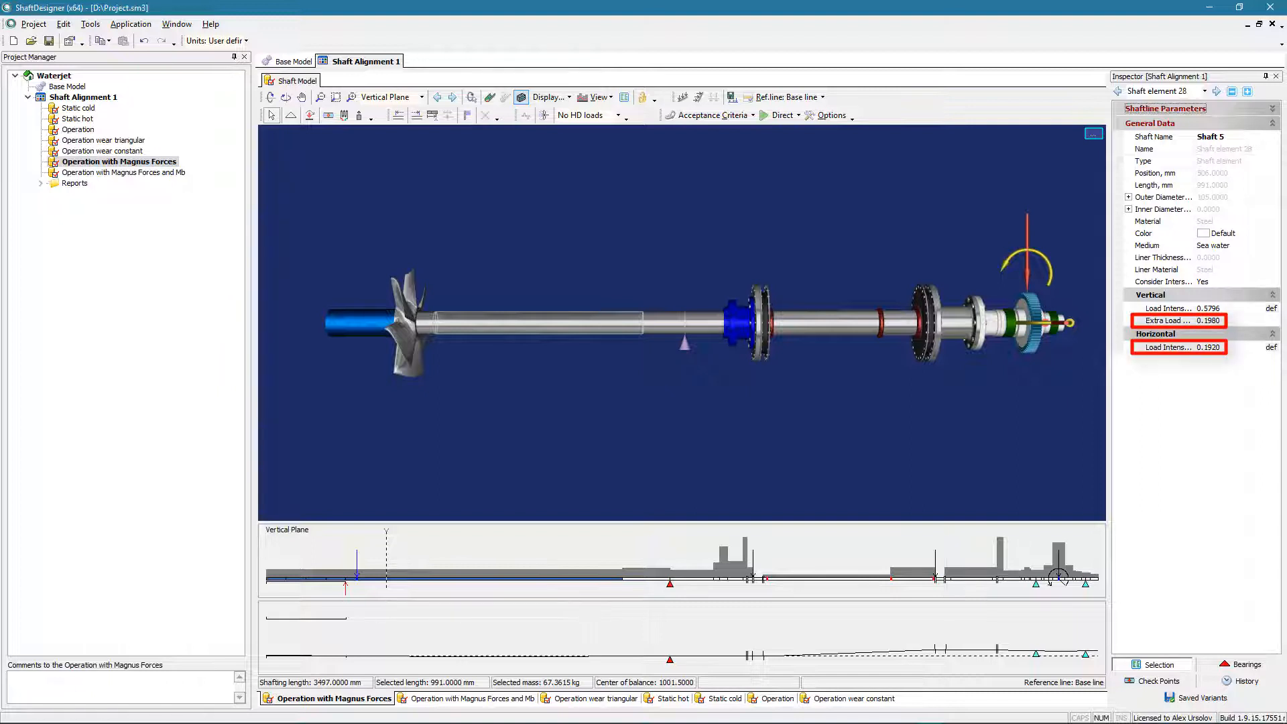
click(81, 107)
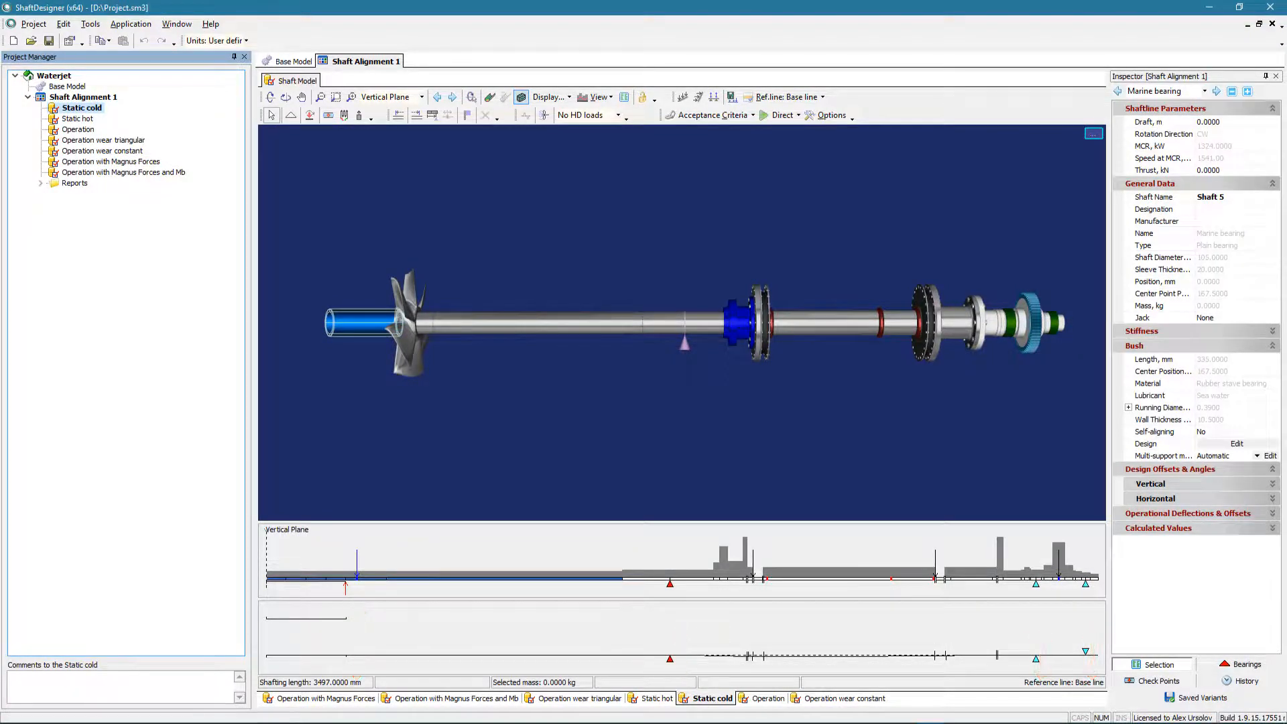
Run Direct calculation to generate reports for all shafting states.
click(709, 115)
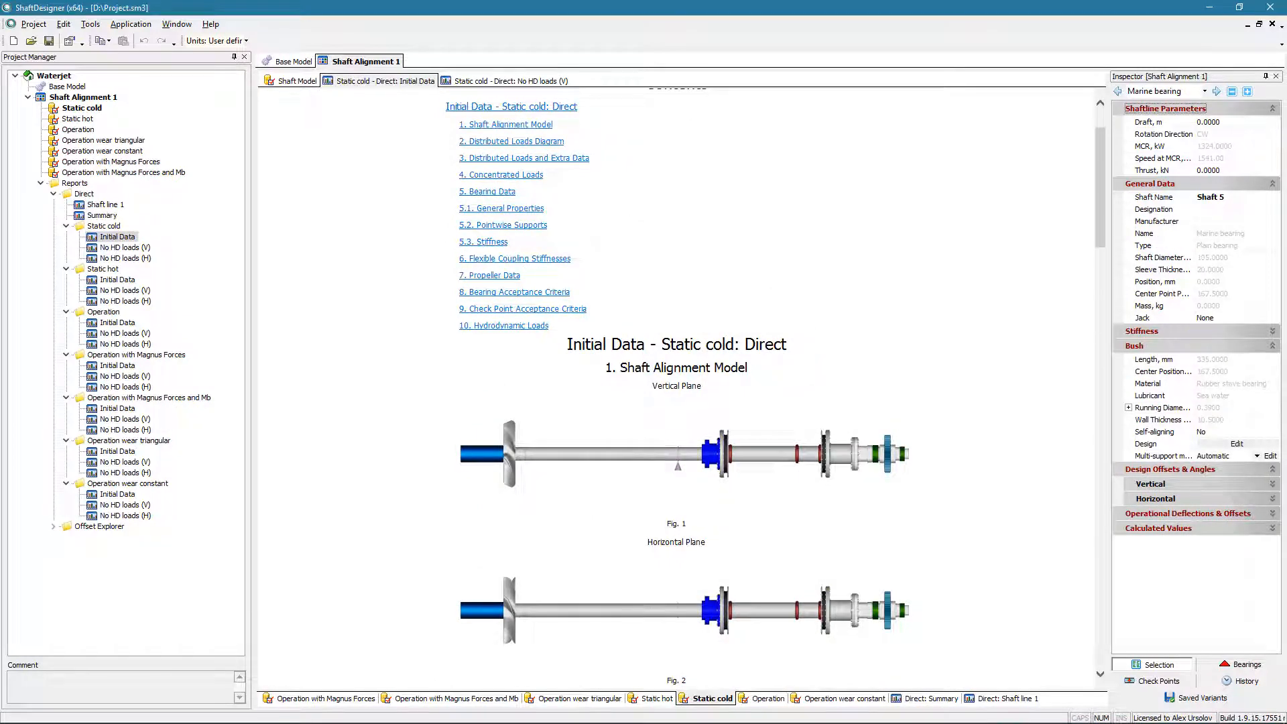
View the Direct bearing-load summary, then the Static cold No HD loads (V) report.
click(101, 216)
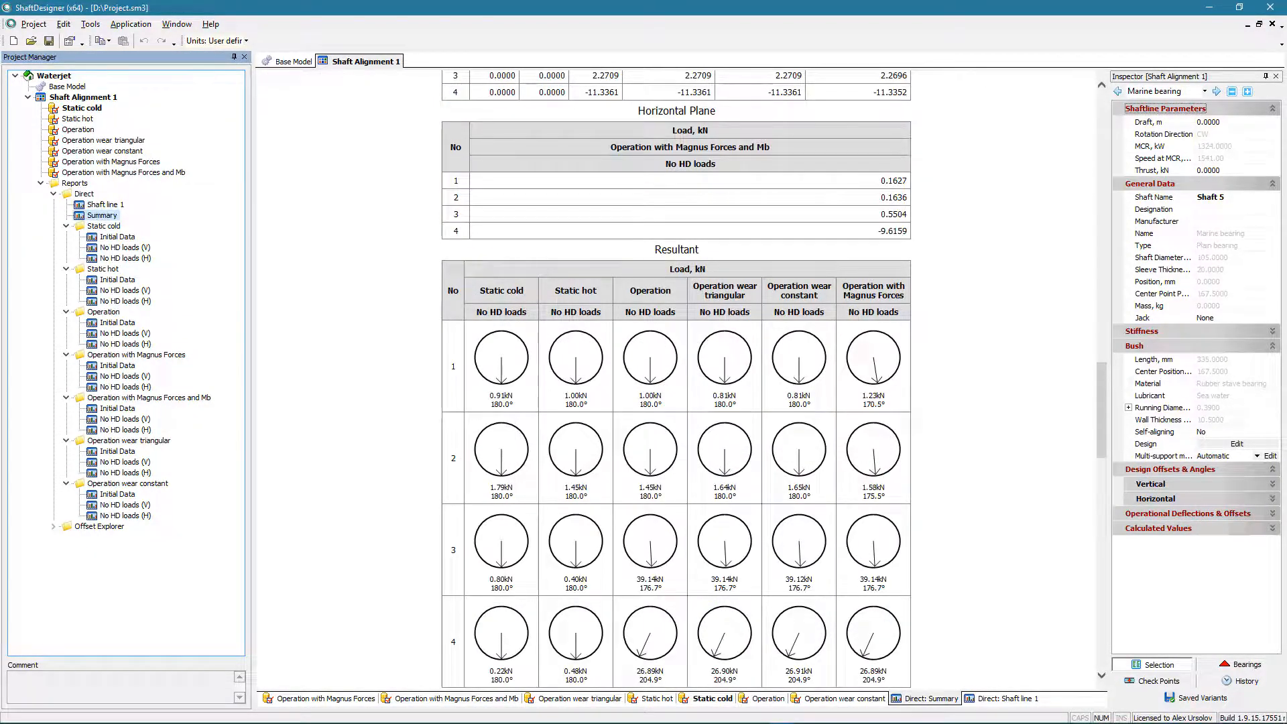
click(127, 247)
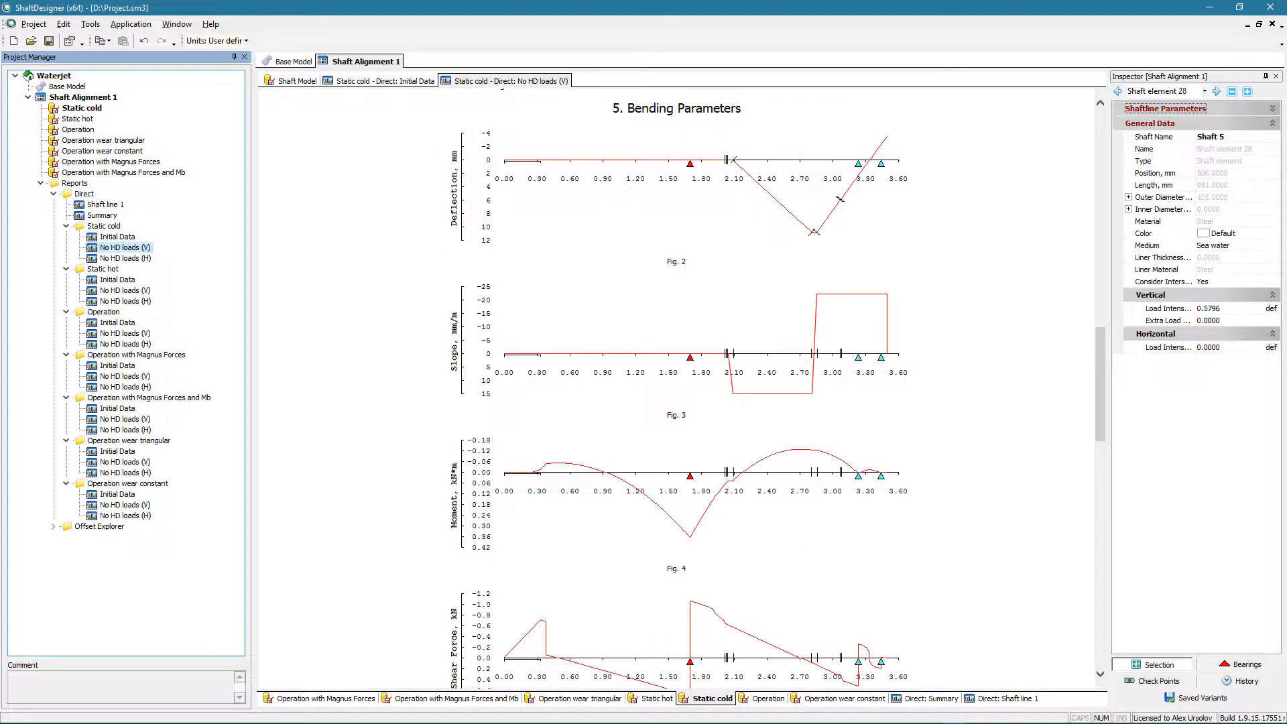